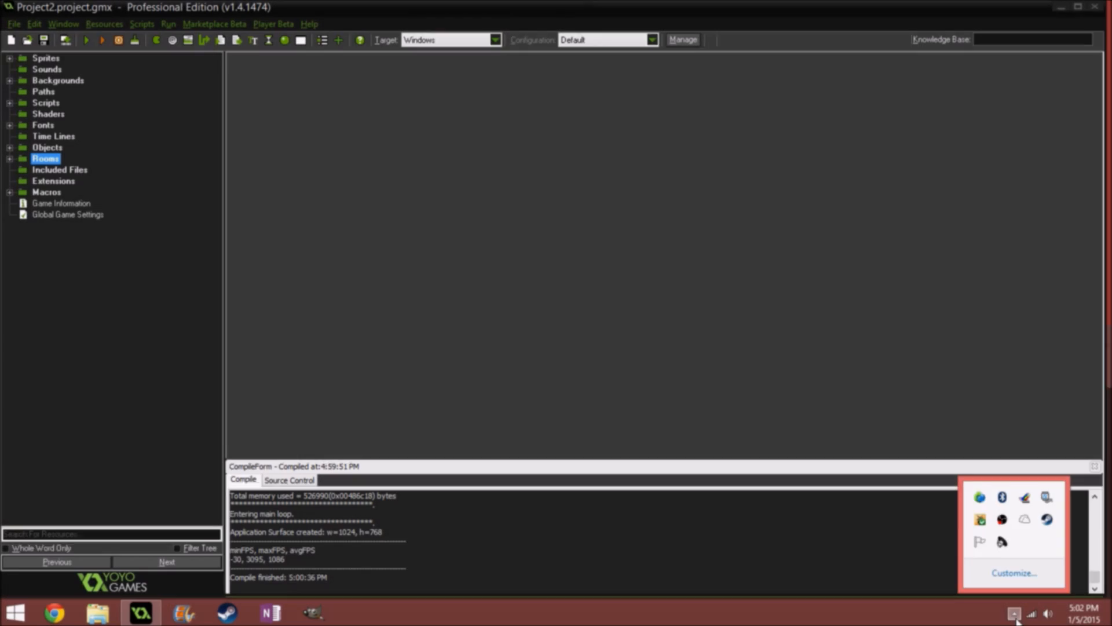
Compile and run Project2 so the top-down room appears in its game window.
{"action": "left_click", "coordinate": [1013, 614]}
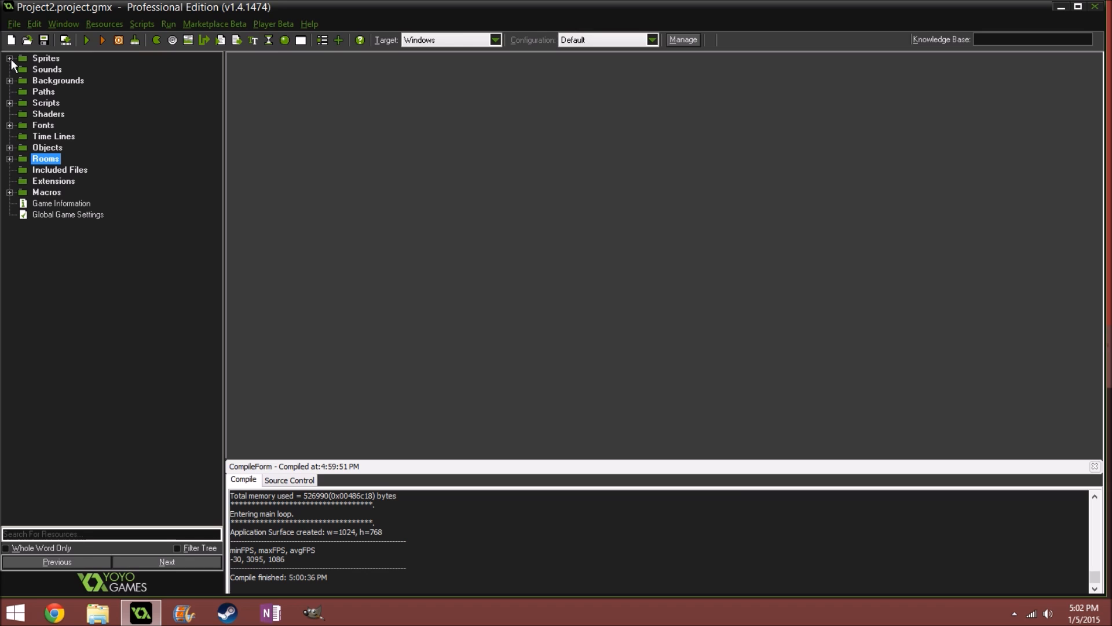
{"action": "mouse_move", "coordinate": [37, 66]}
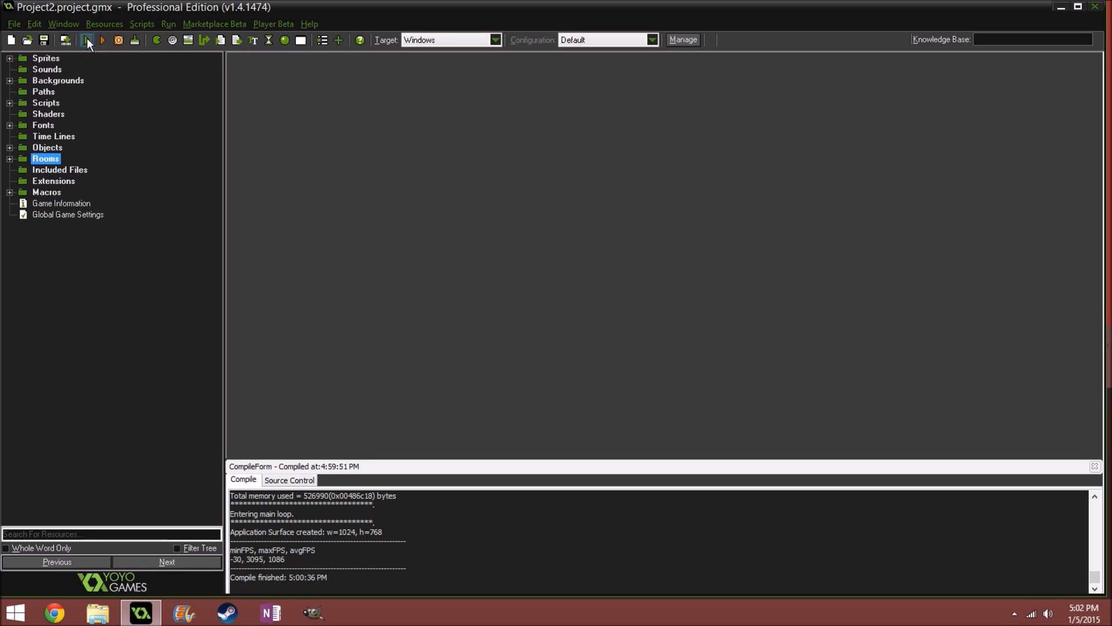
{"action": "left_click", "coordinate": [65, 40]}
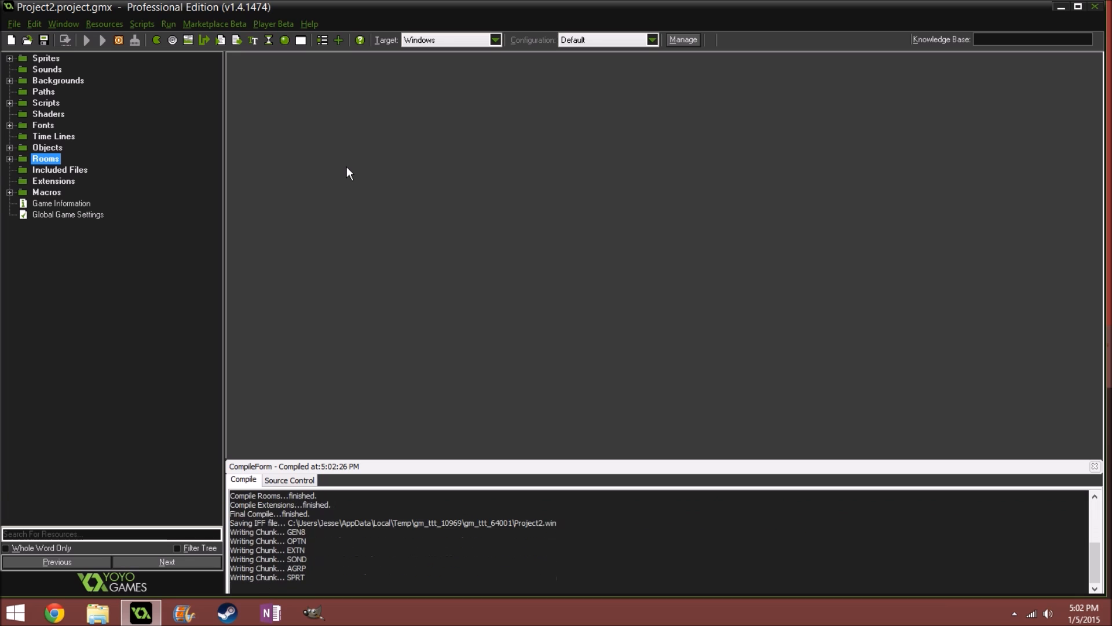
{"action": "left_click", "coordinate": [85, 40]}
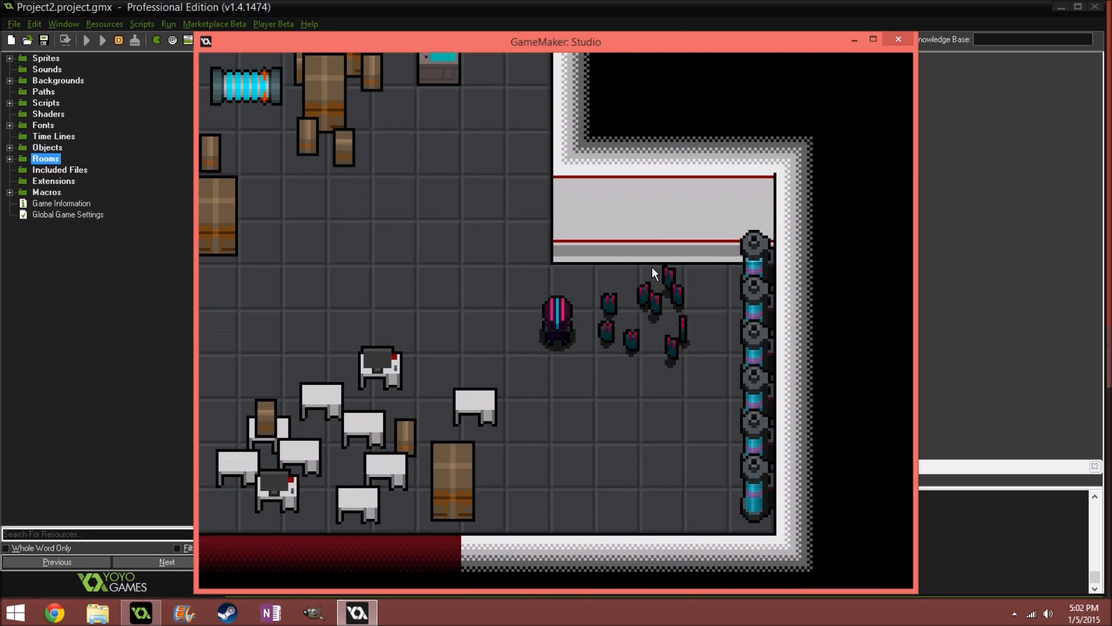
Expand the Objects group to reveal the Player Stuff objects including Obj_Player.
{"action": "scroll", "scroll_direction": "down", "scroll_amount": 3}
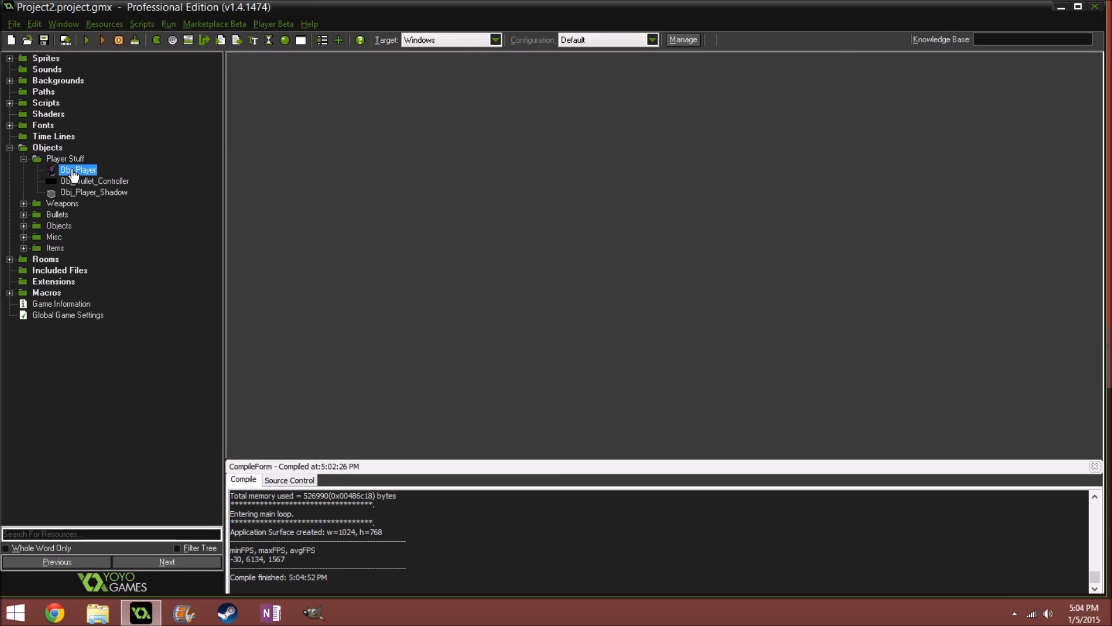
Bring up Obj_Player's Step event Pistol Shooting code showing angle-based Plasma Bullet spawning.
{"action": "double_click", "coordinate": [78, 169]}
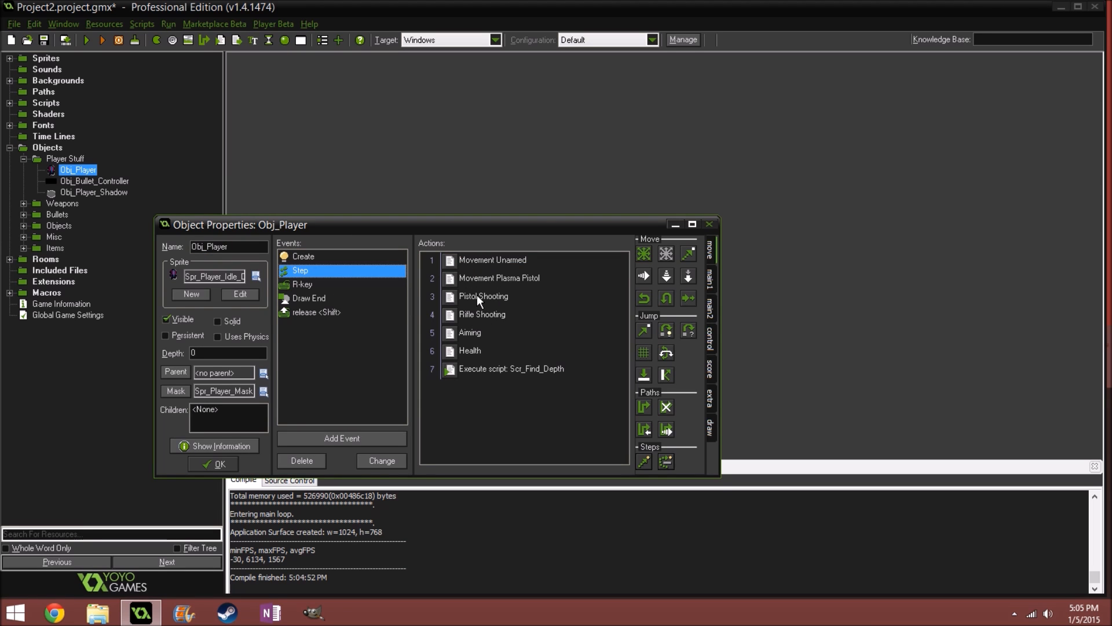
{"action": "double_click", "coordinate": [482, 296]}
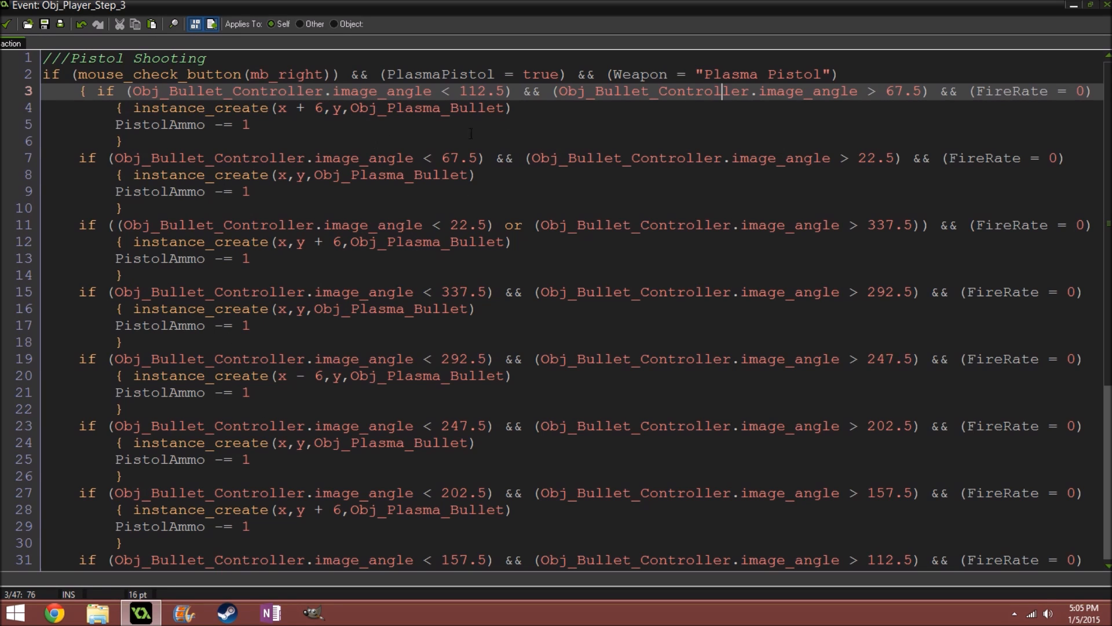
{"action": "mouse_move", "coordinate": [665, 176]}
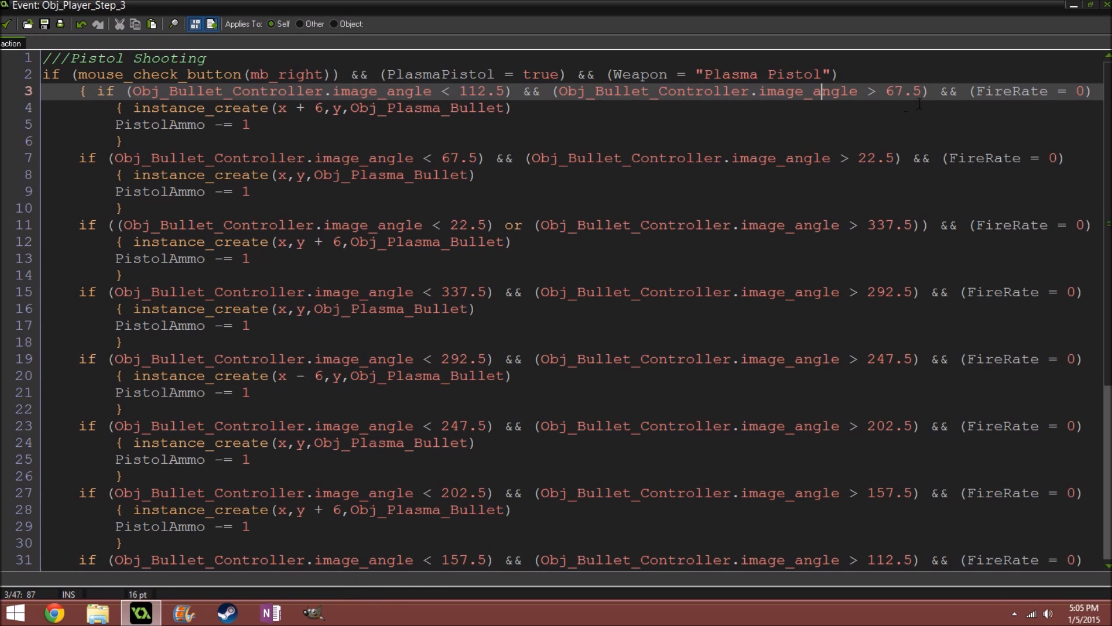
{"action": "left_click_drag", "start_coordinate": [460, 91], "coordinate": [623, 90]}
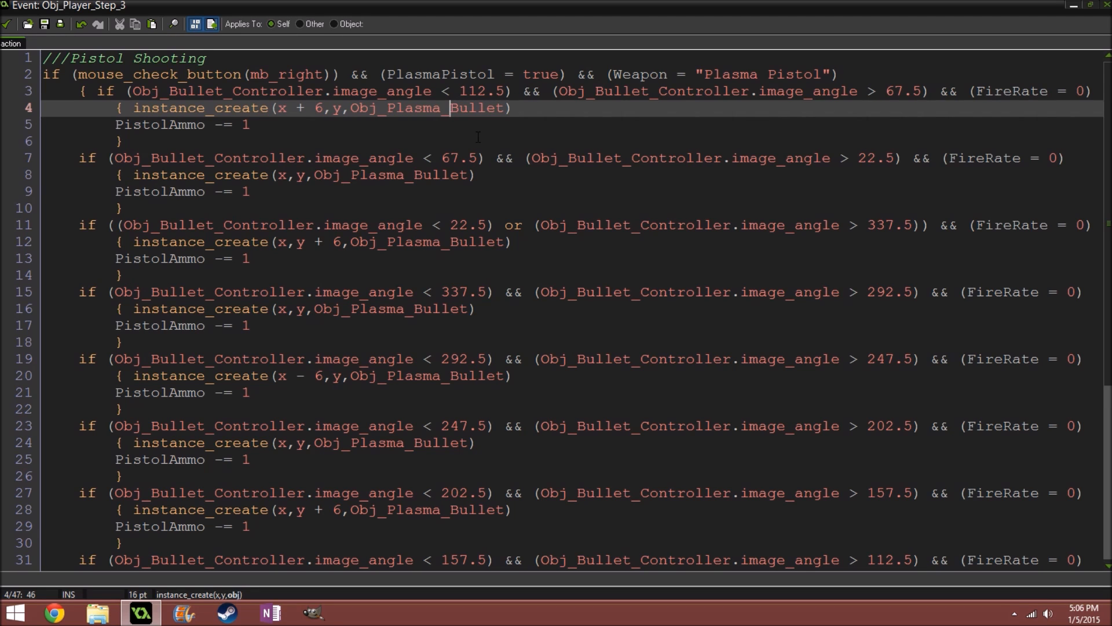
{"action": "double_click", "coordinate": [463, 225]}
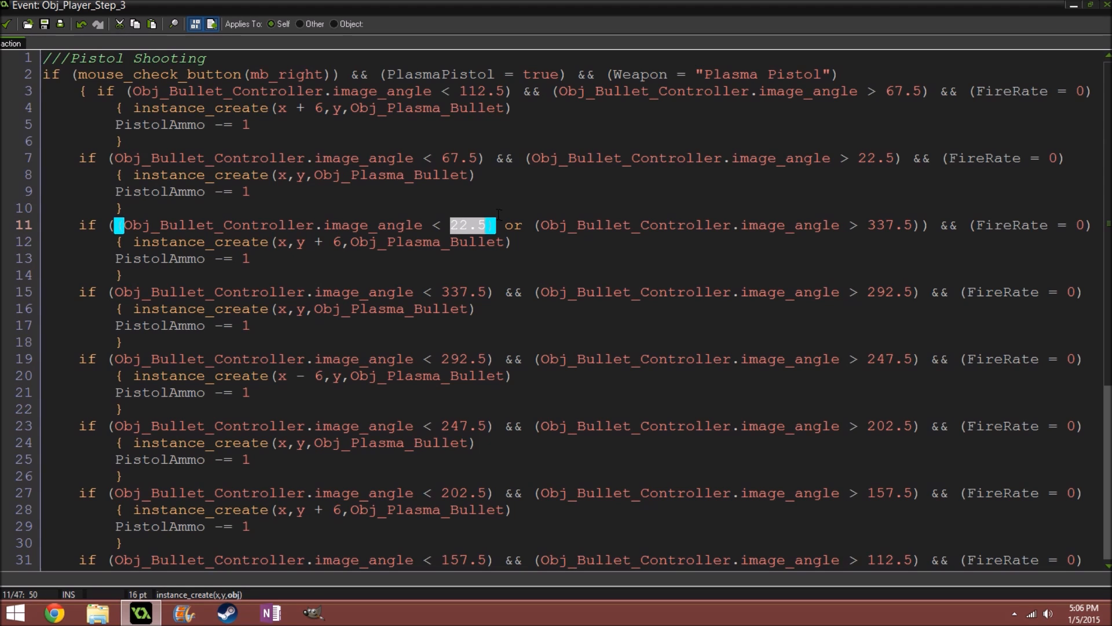
{"action": "mouse_move", "coordinate": [506, 315]}
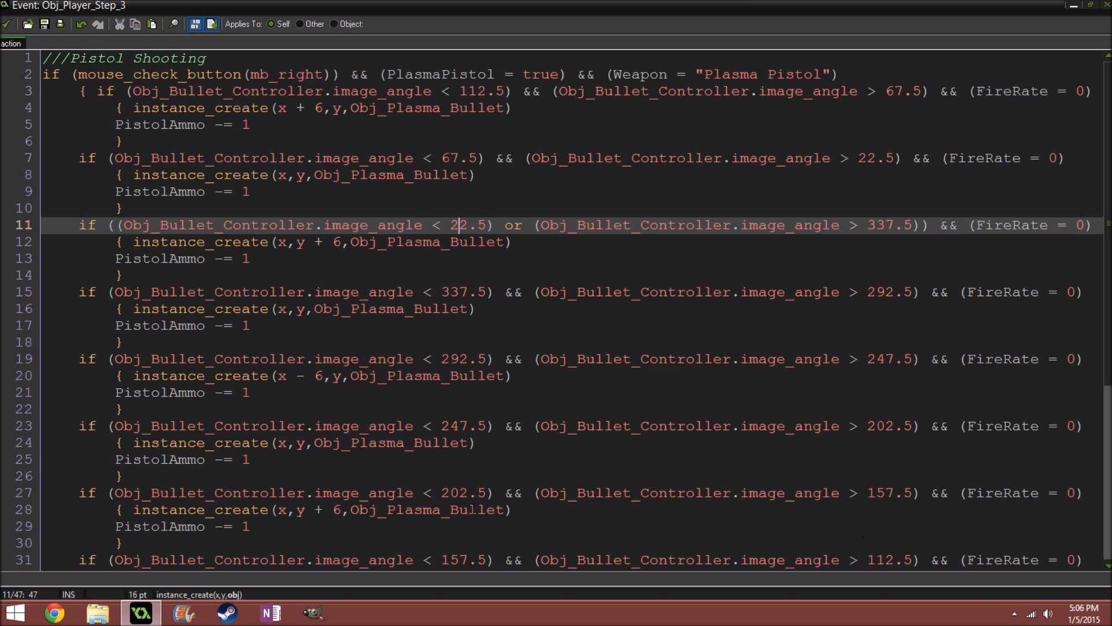
{"action": "scroll", "scroll_direction": "down", "scroll_amount": 3}
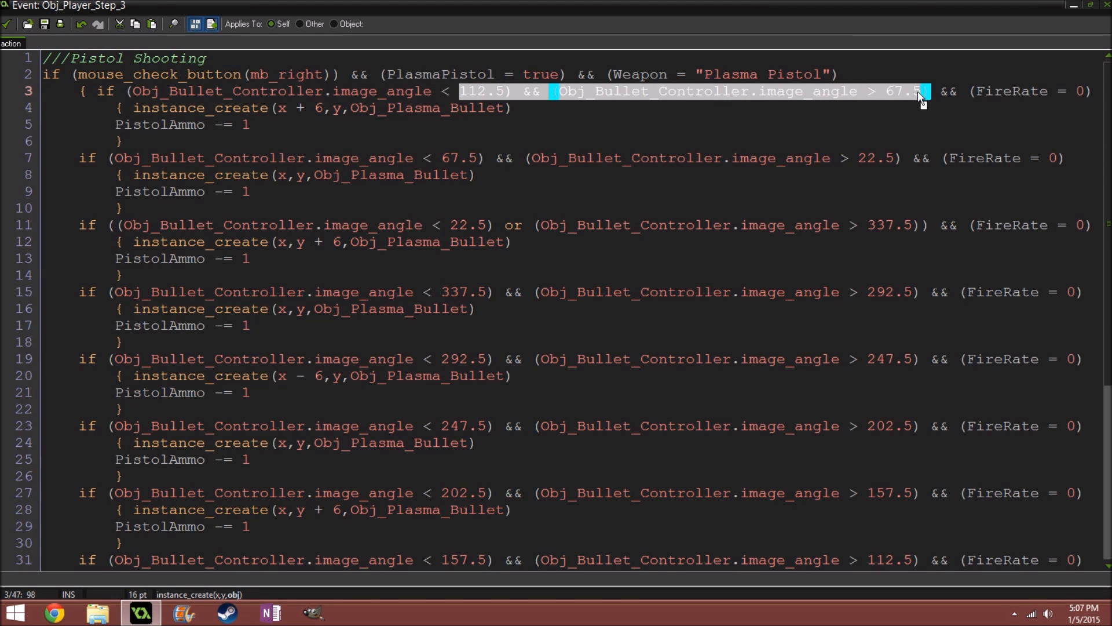
{"action": "left_click", "coordinate": [251, 125]}
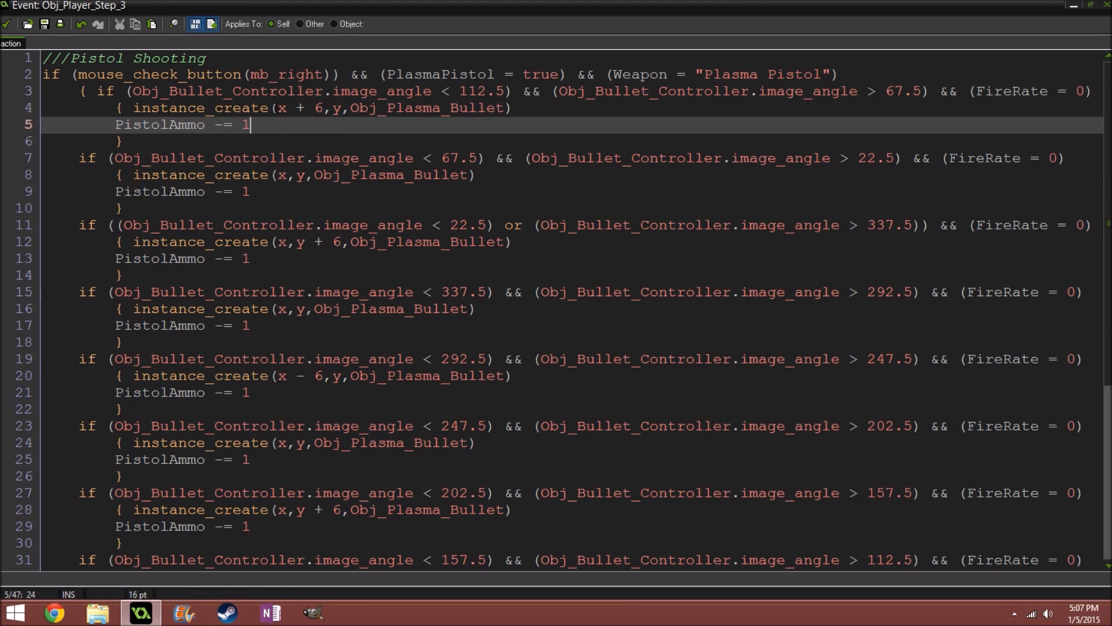
Leave Obj_Player and switch to Obj_Plasma_Bullet's Create code in the Bullets group.
{"action": "left_click_drag", "start_coordinate": [249, 124], "coordinate": [424, 108]}
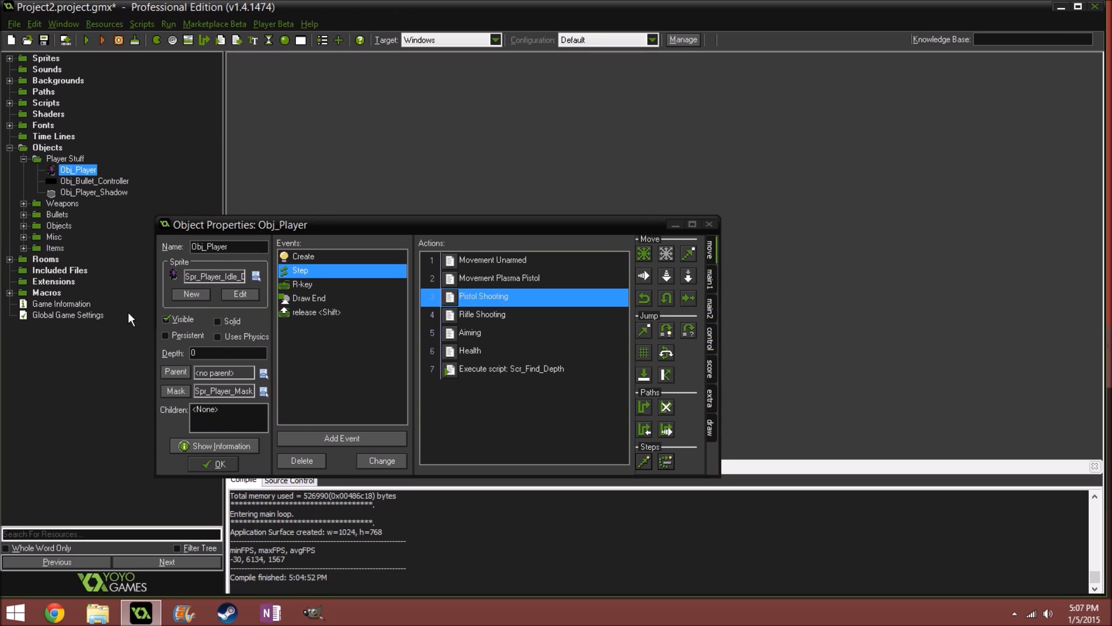
{"action": "left_click", "coordinate": [215, 444]}
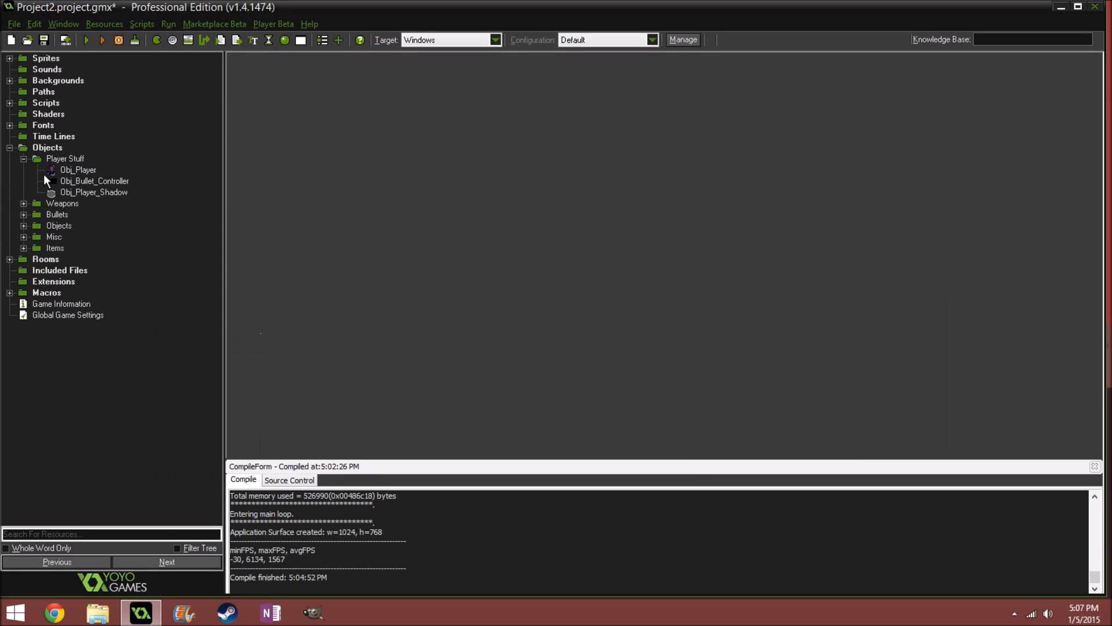
{"action": "left_click", "coordinate": [56, 213]}
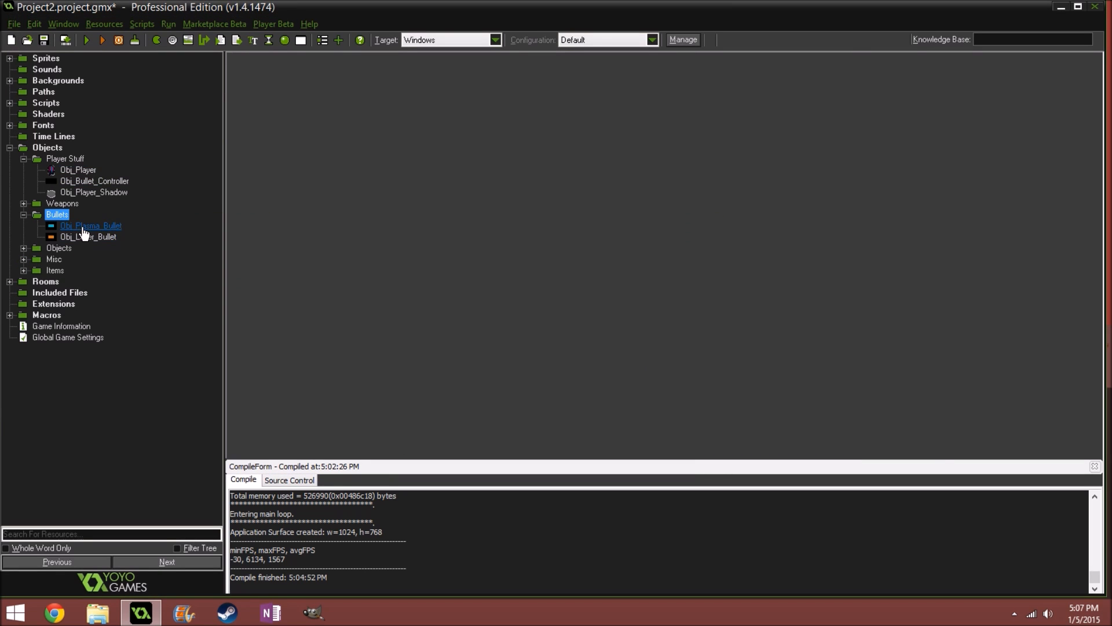
{"action": "double_click", "coordinate": [90, 226]}
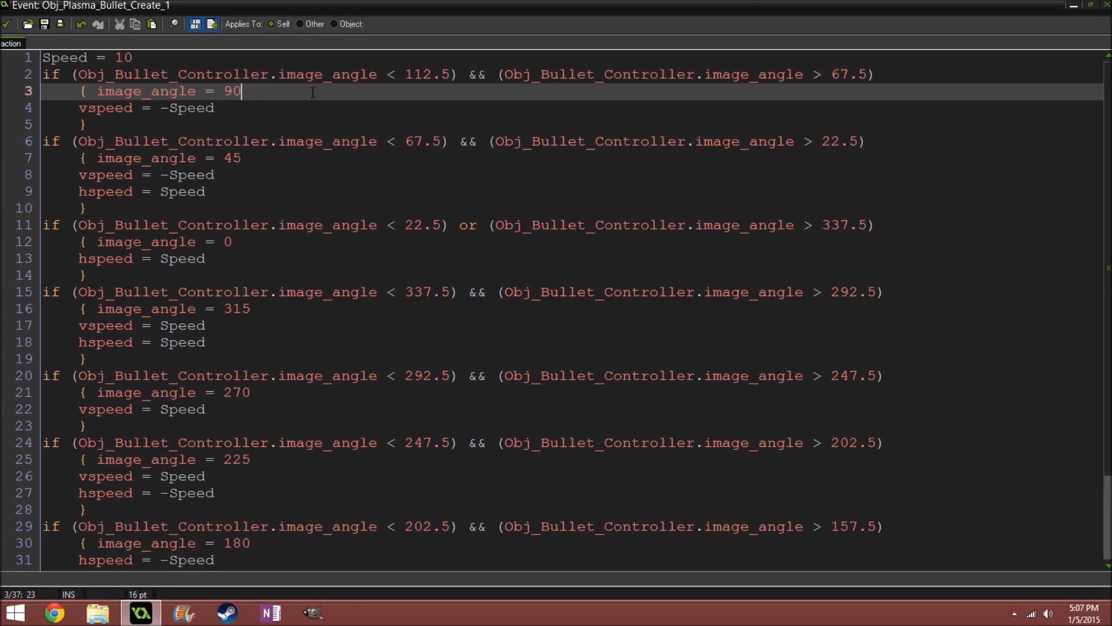
Review the bullet's angle and speed Create code, then return to its object properties.
{"action": "left_click_drag", "start_coordinate": [408, 74], "coordinate": [830, 74]}
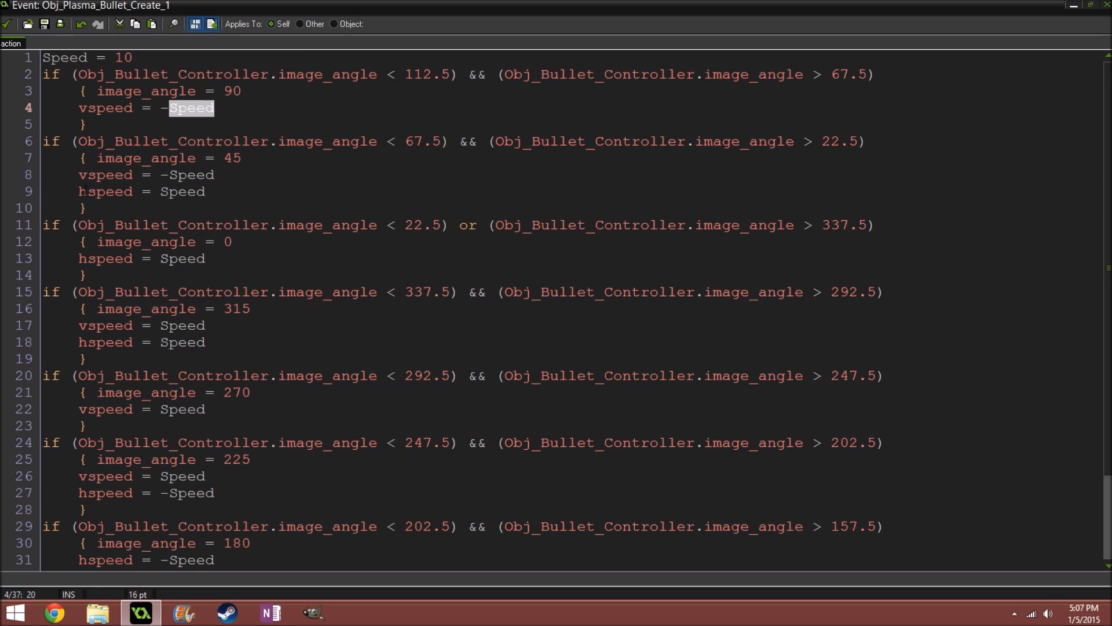
{"action": "scroll", "scroll_direction": "down", "scroll_amount": 3}
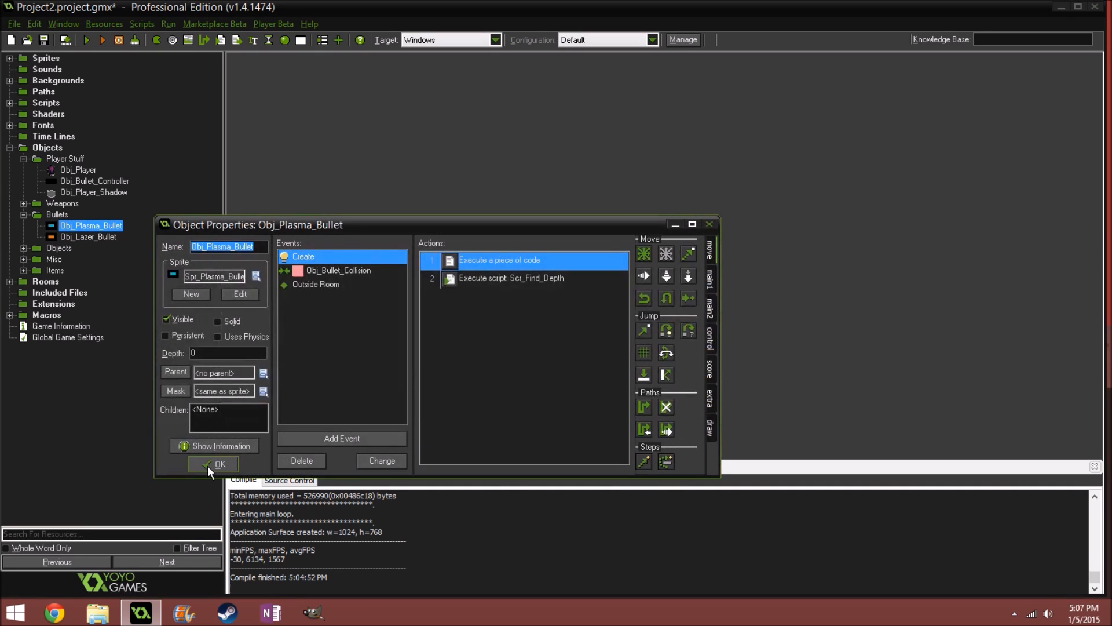
Close Obj_Plasma_Bullet's properties and recompile the shooter to run it again.
{"action": "left_click", "coordinate": [220, 463]}
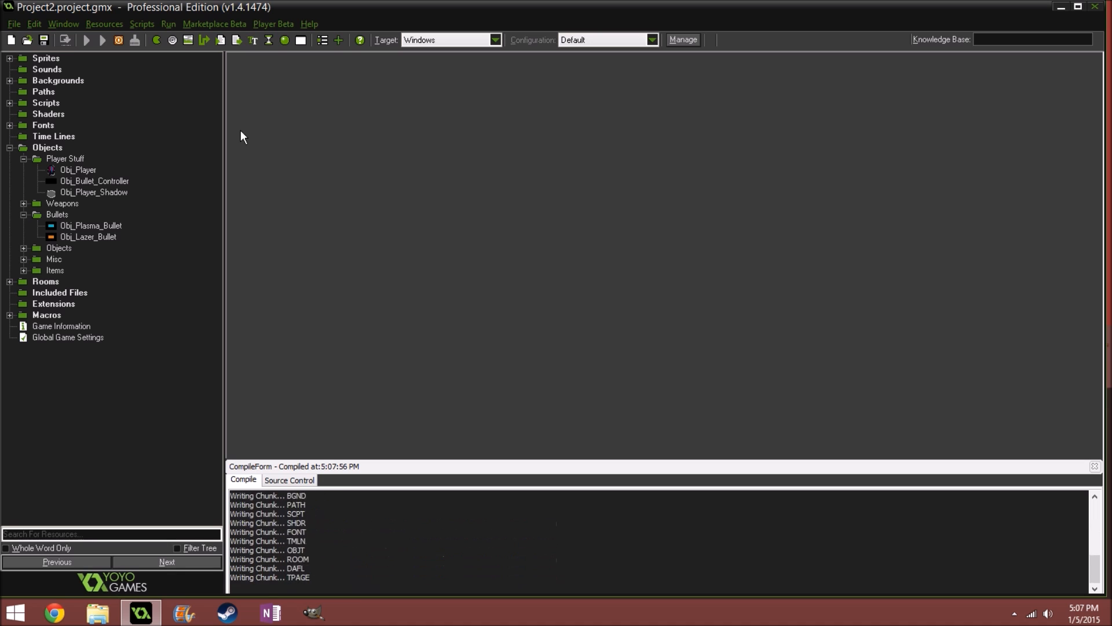
{"action": "left_click", "coordinate": [85, 40]}
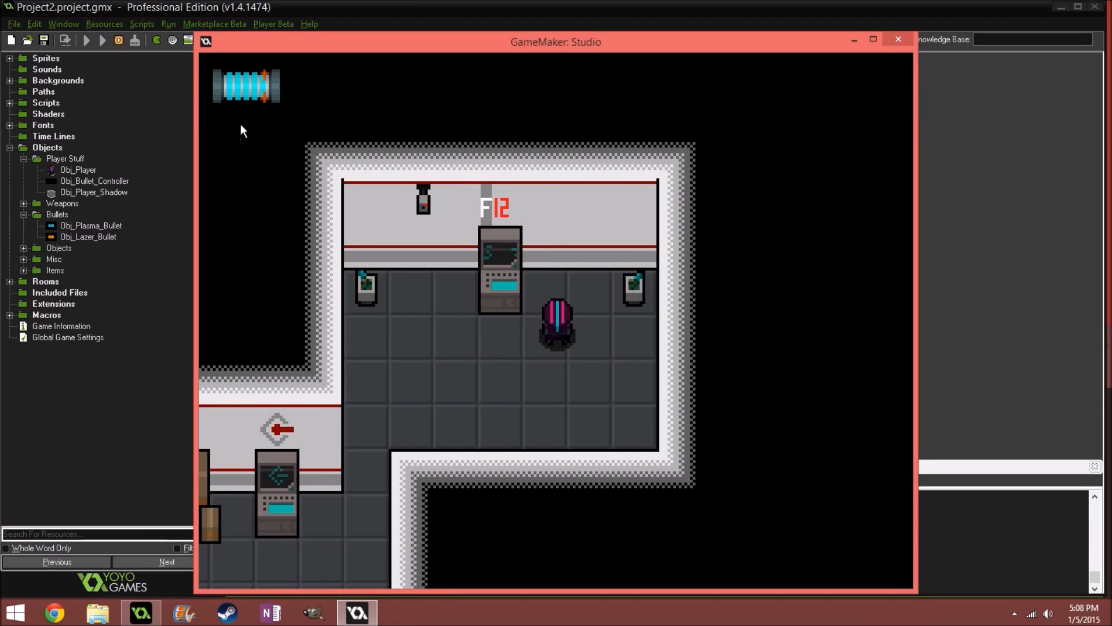